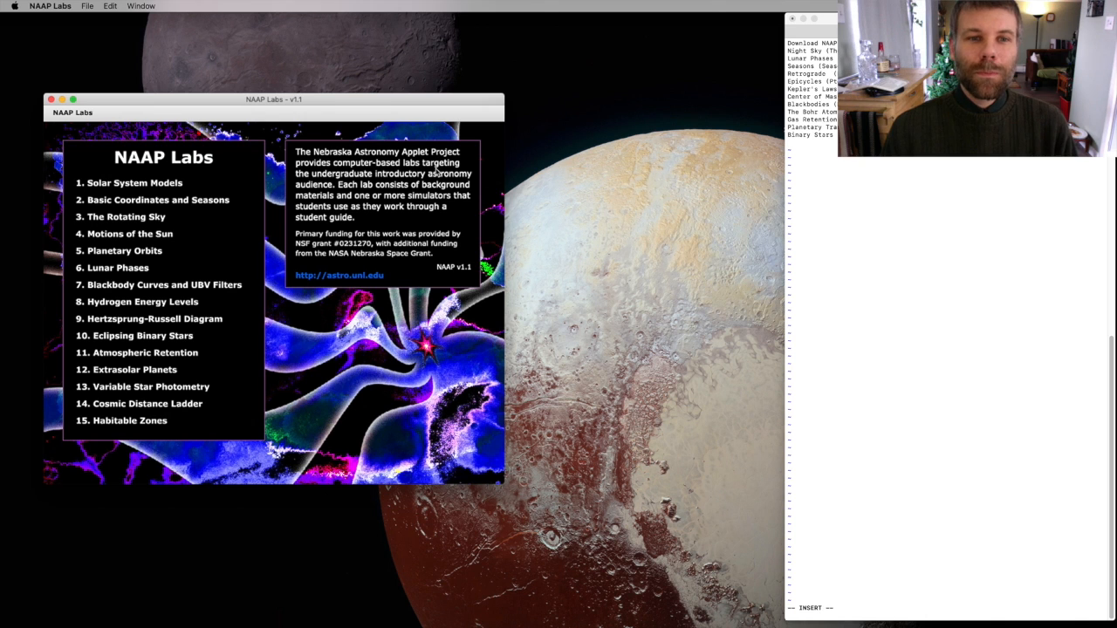
{"action": "mouse_move", "coordinate": [382, 83]}
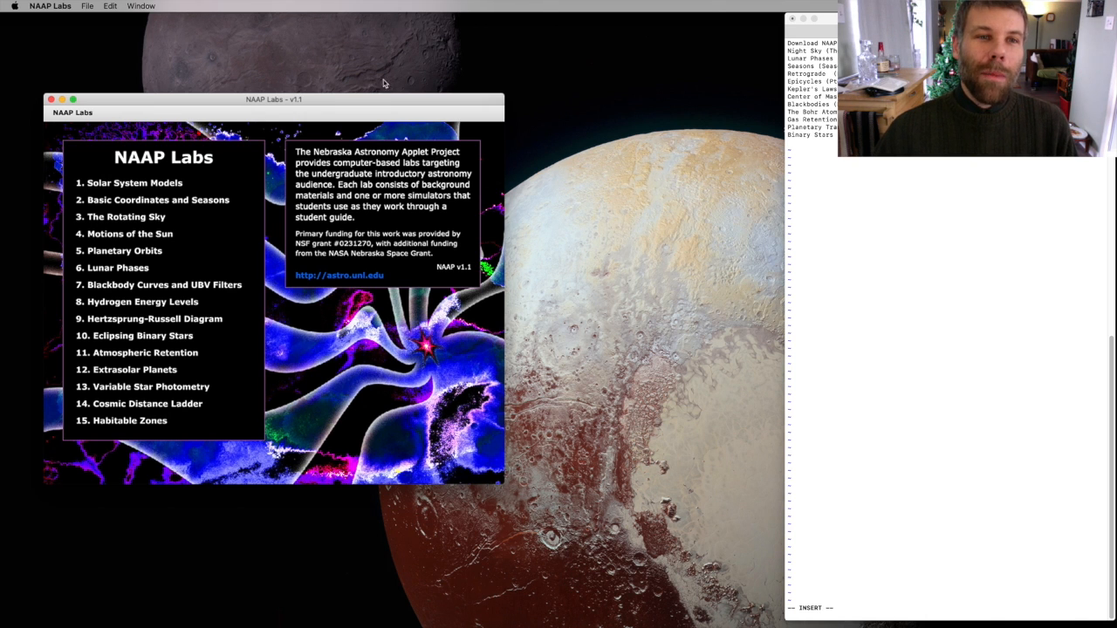
- Nudge the lab menu window up and open lab 12, Extrasolar Planets
{"action": "left_click_drag", "start_coordinate": [273, 99], "coordinate": [268, 81]}
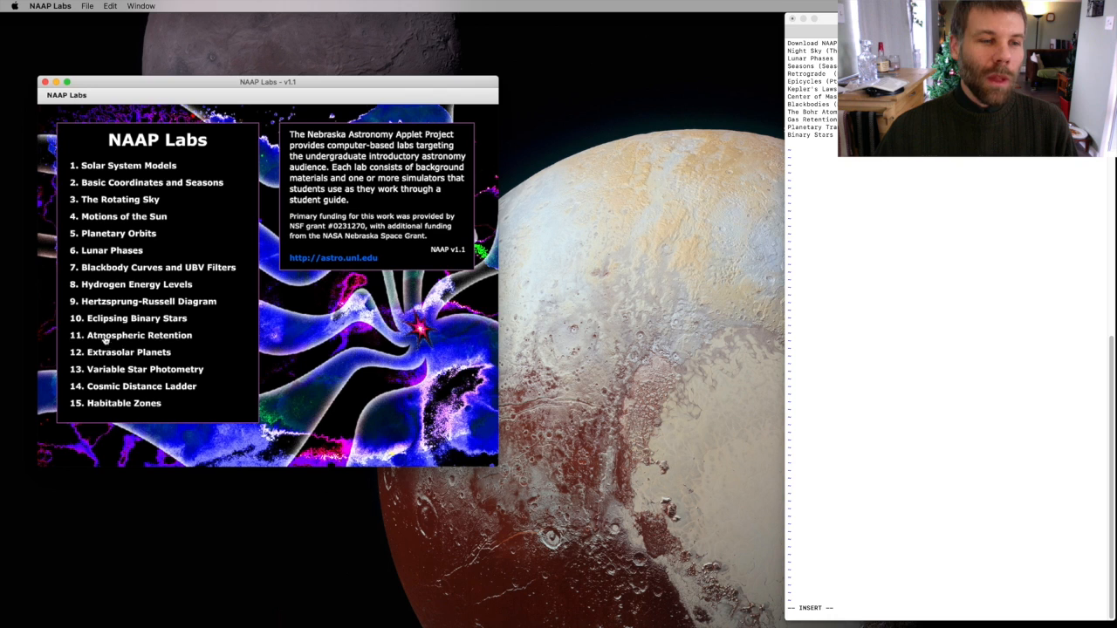
{"action": "left_click", "coordinate": [128, 351]}
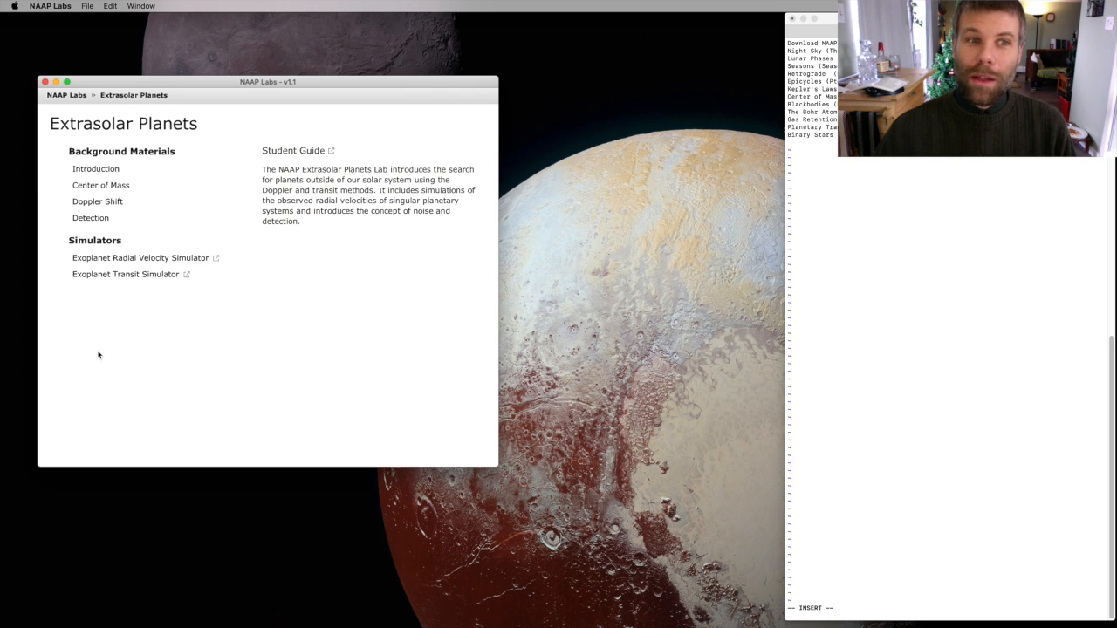
{"action": "mouse_move", "coordinate": [126, 274]}
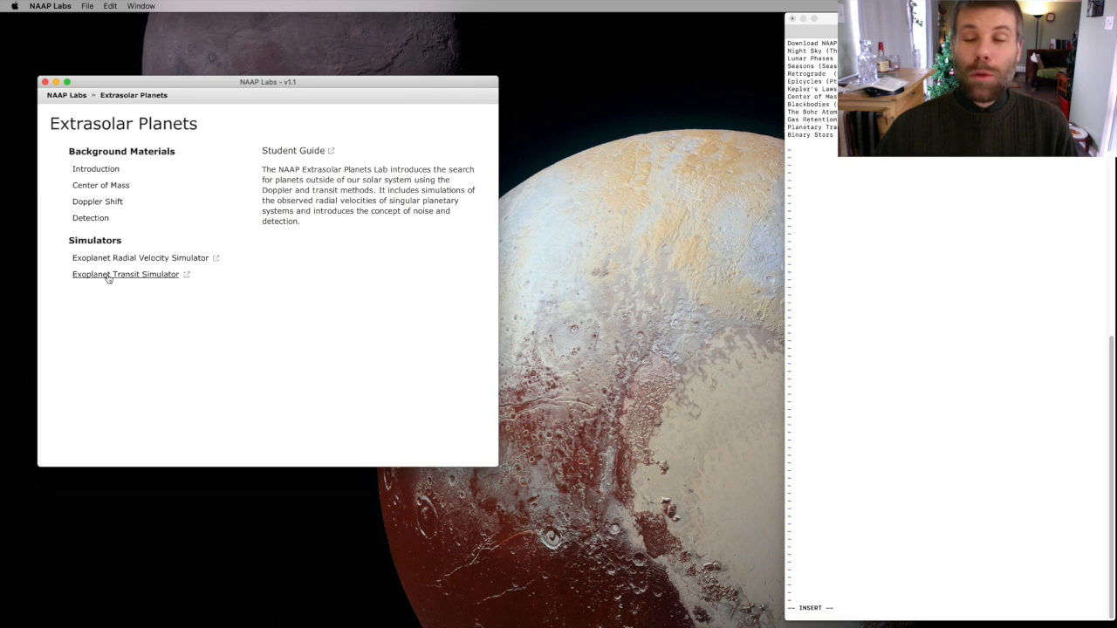
- Launch the Exoplanet Transit Simulator and move its window toward the top left
{"action": "left_click", "coordinate": [125, 274]}
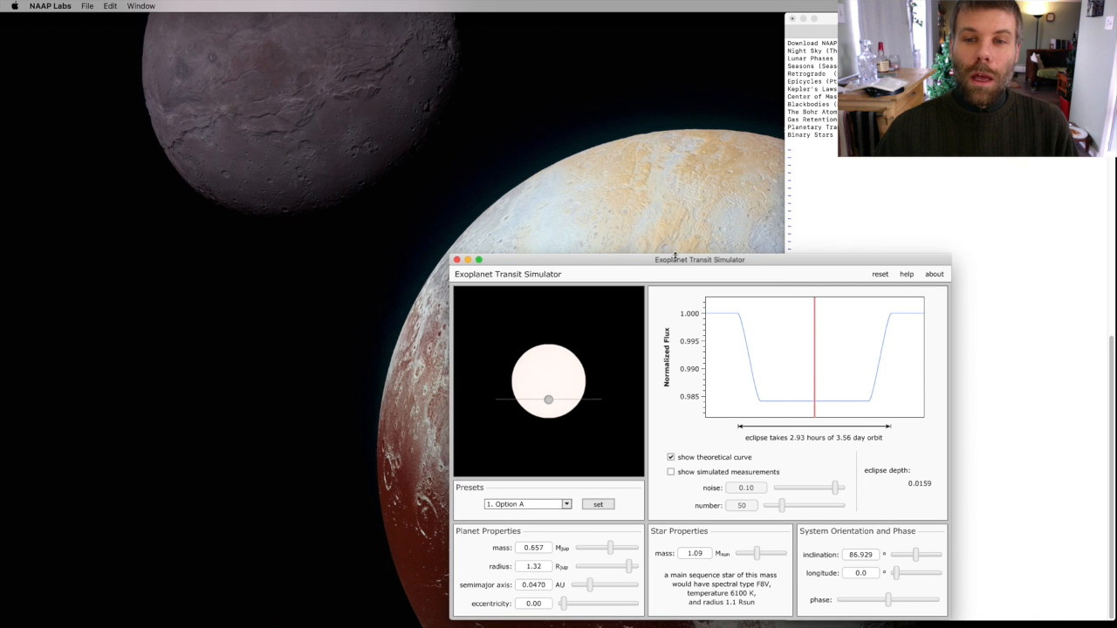
{"action": "left_click_drag", "start_coordinate": [699, 259], "coordinate": [423, 85]}
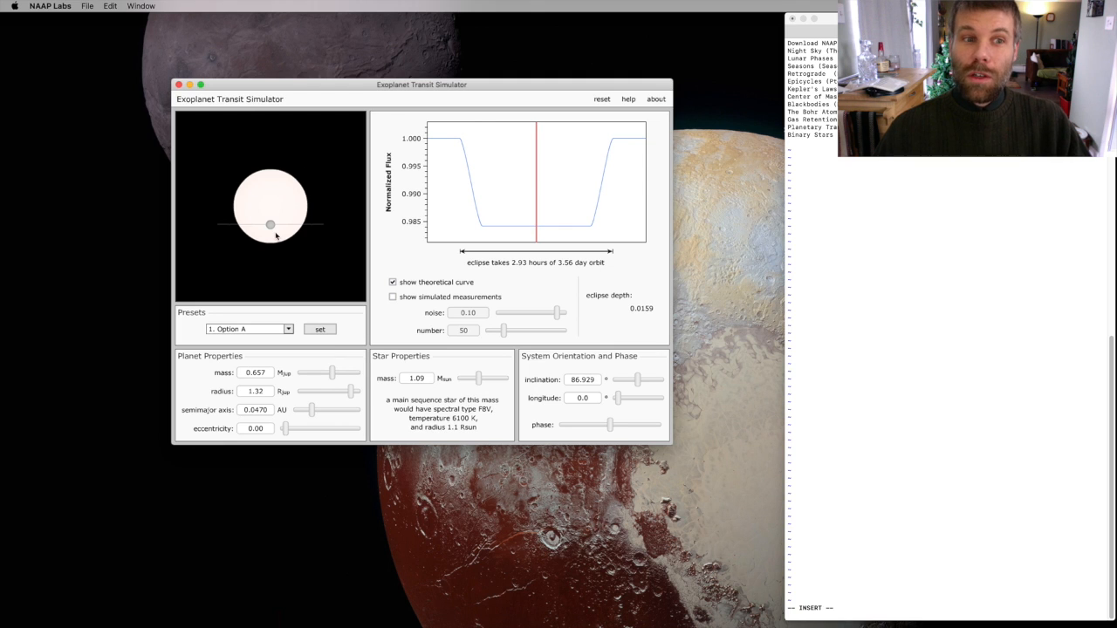
{"action": "mouse_move", "coordinate": [273, 231]}
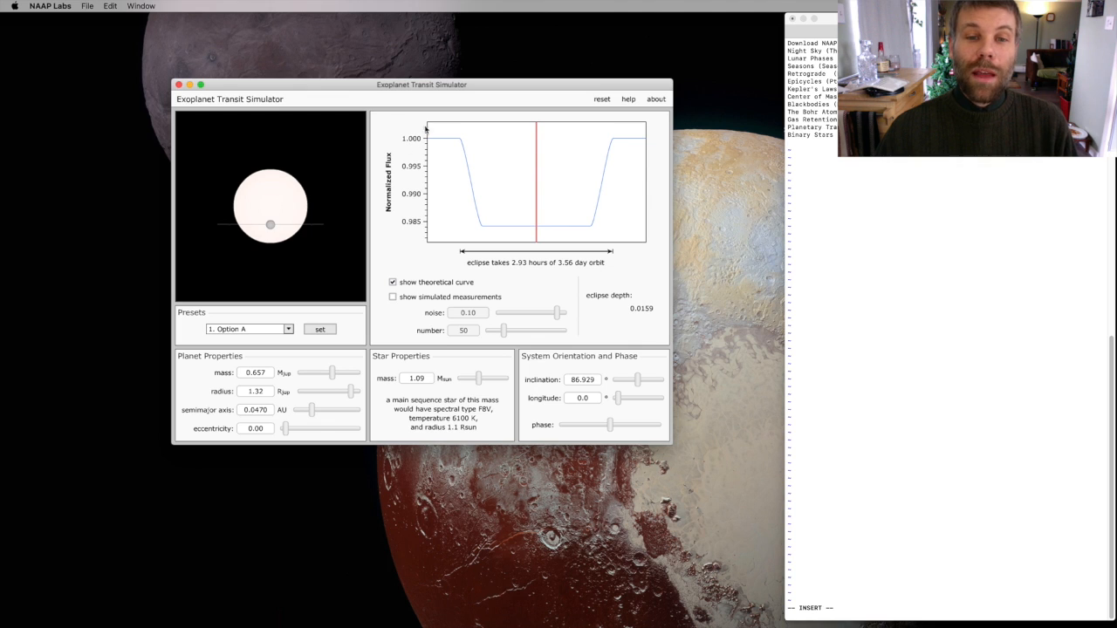
{"action": "mouse_move", "coordinate": [581, 242]}
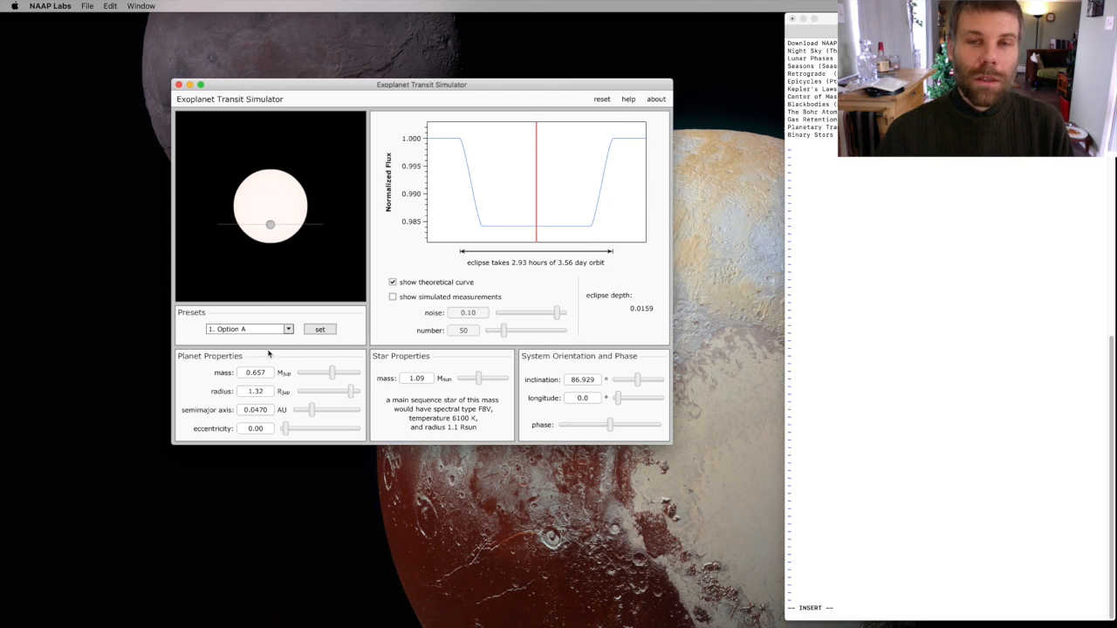
{"action": "mouse_move", "coordinate": [267, 360]}
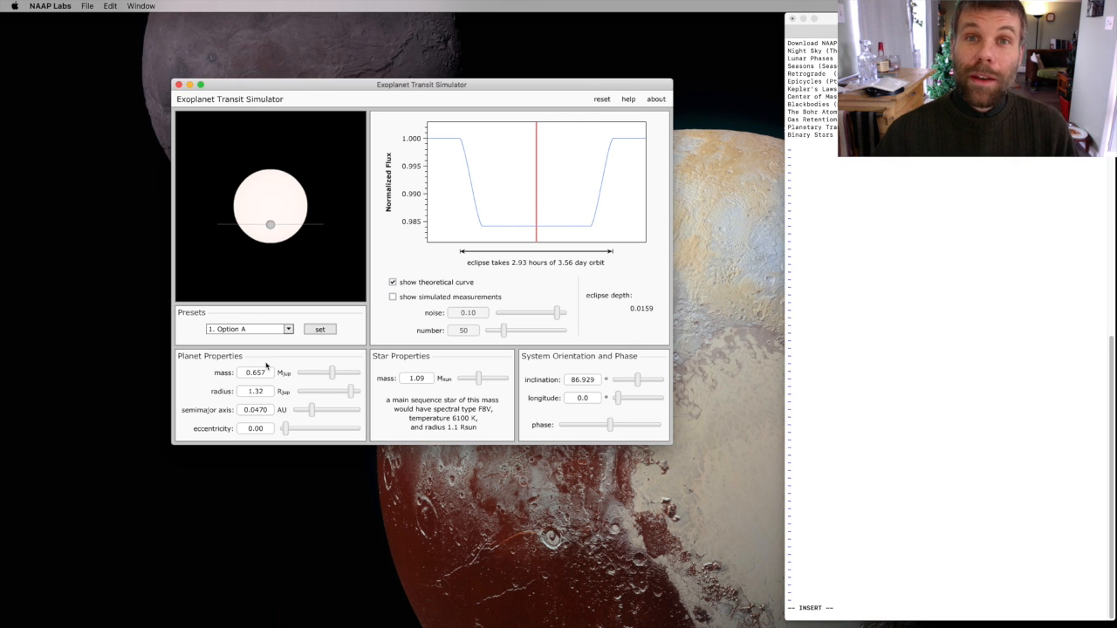
{"action": "mouse_move", "coordinate": [272, 364]}
{"action": "type", "text": "1"}
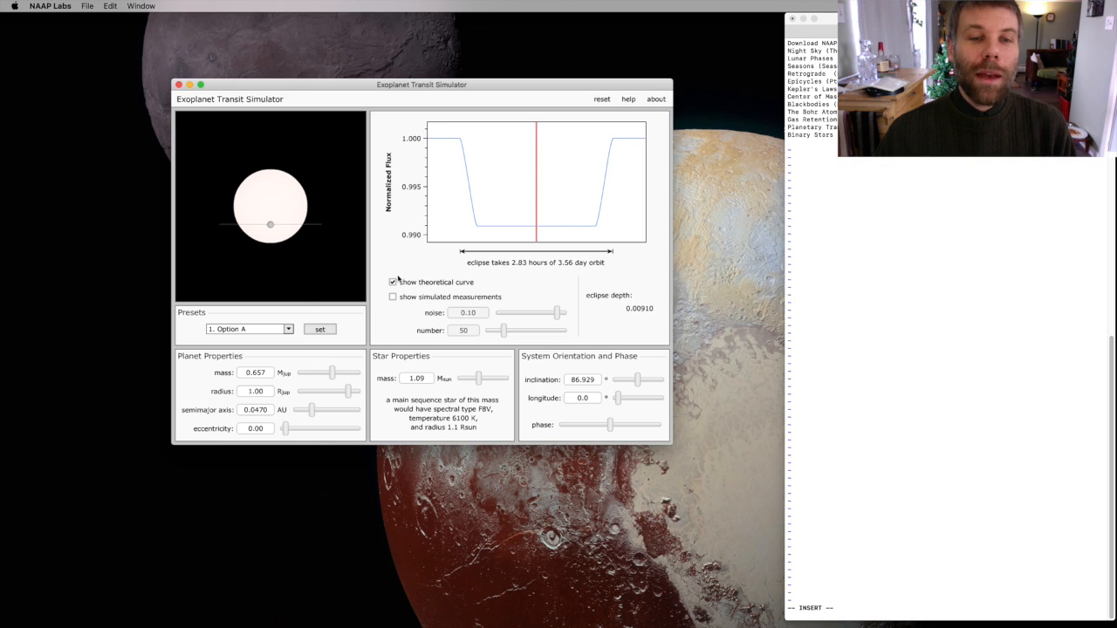
{"action": "mouse_move", "coordinate": [414, 242]}
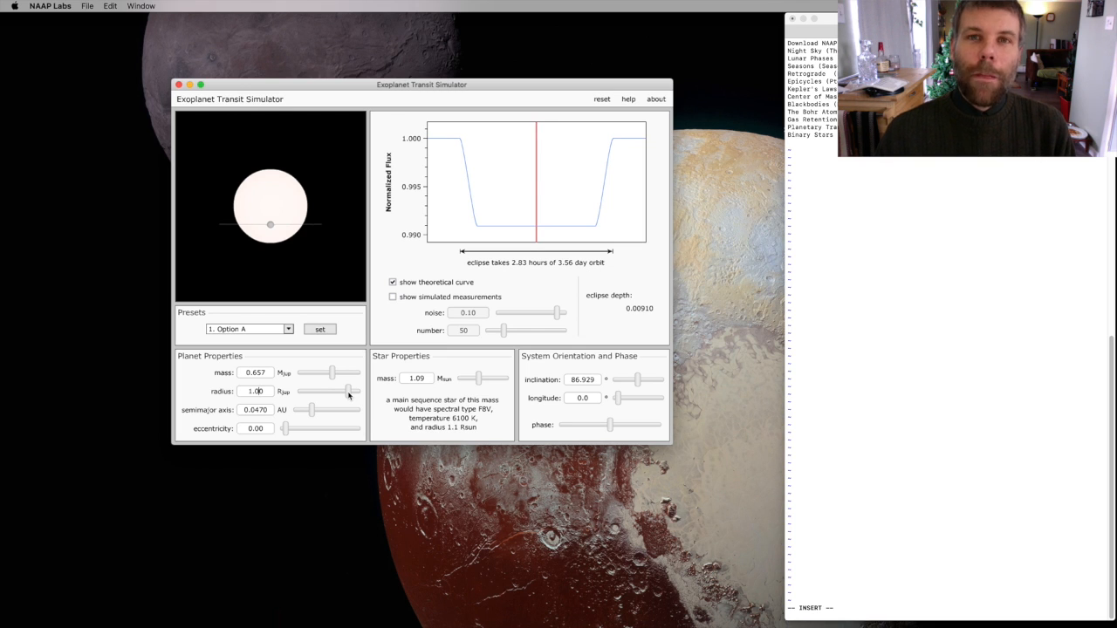
- Drag the planet radius slider down to about 0.800 RJup, giving eclipse depth 0.00522
{"action": "left_click_drag", "start_coordinate": [352, 391], "coordinate": [347, 392]}
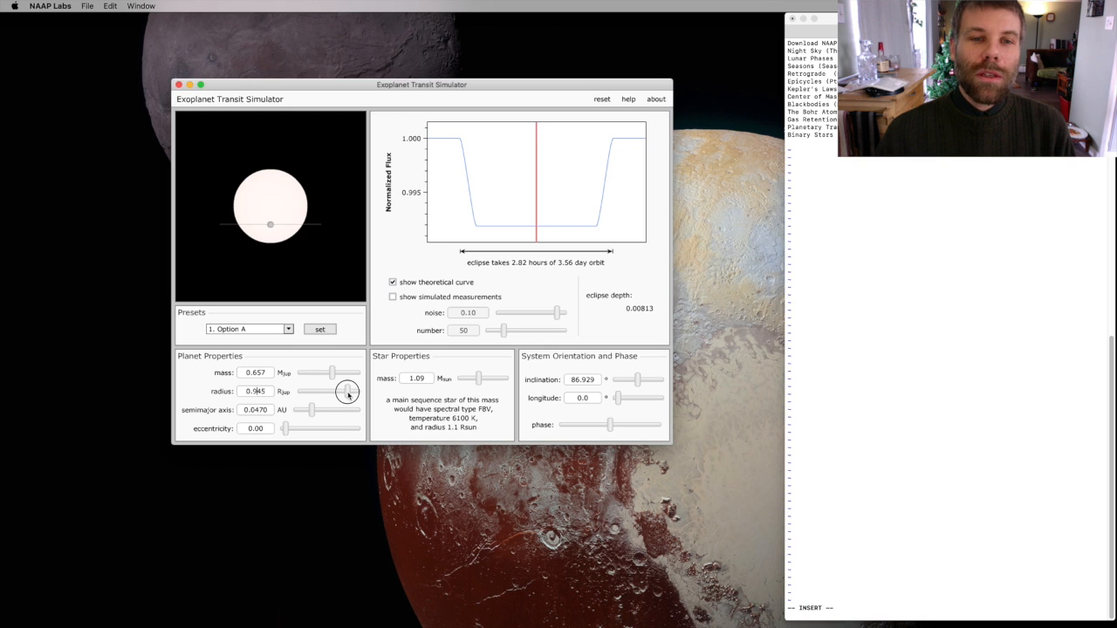
{"action": "left_click_drag", "start_coordinate": [353, 391], "coordinate": [346, 392]}
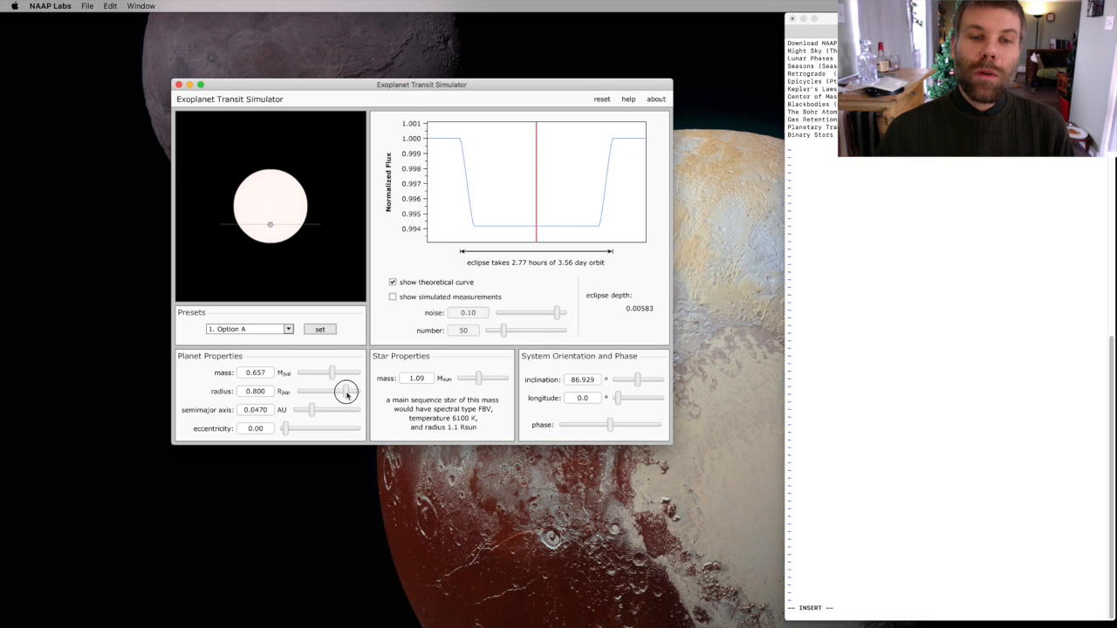
{"action": "left_click_drag", "start_coordinate": [348, 390], "coordinate": [345, 392]}
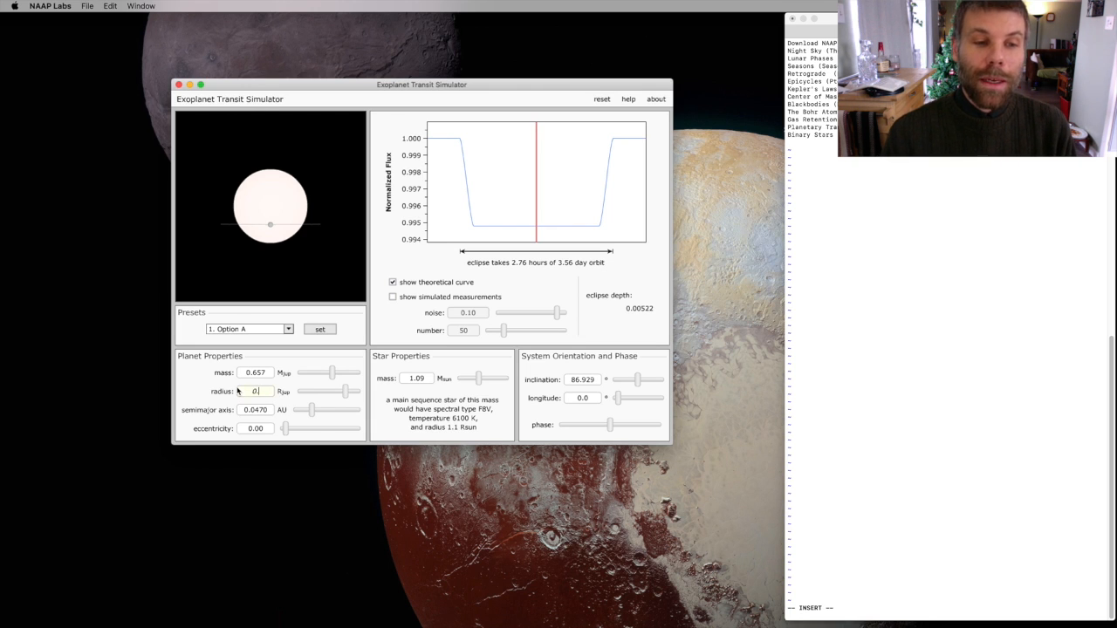
- Enter a planet radius of 0.110 RJup, giving eclipse depth 0.000110
{"action": "type", "text": "0.11"}
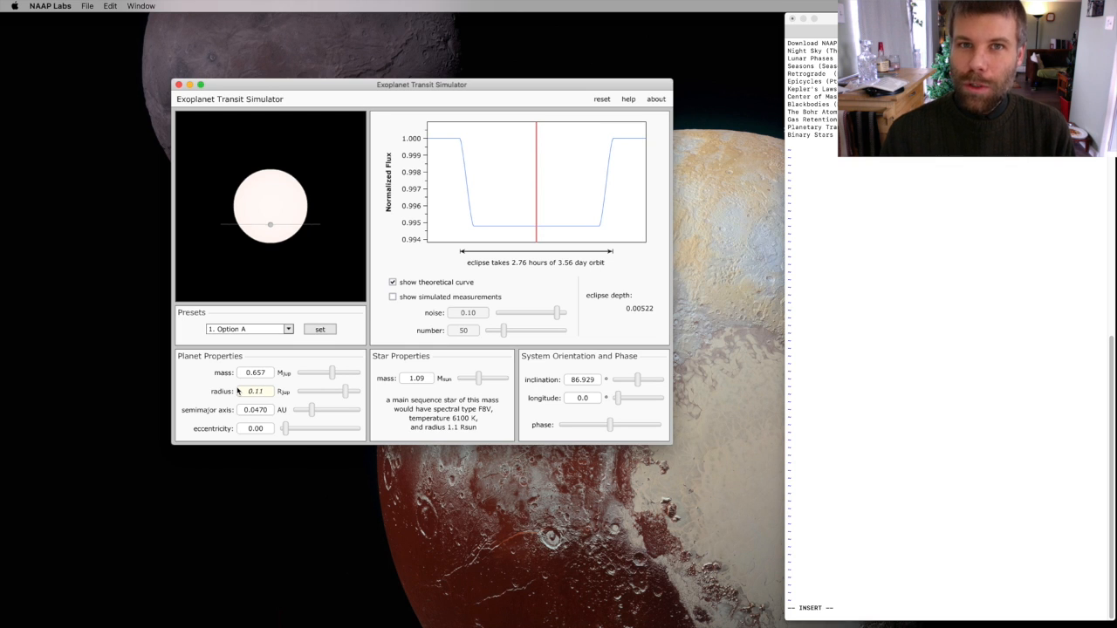
{"action": "left_click", "coordinate": [254, 391]}
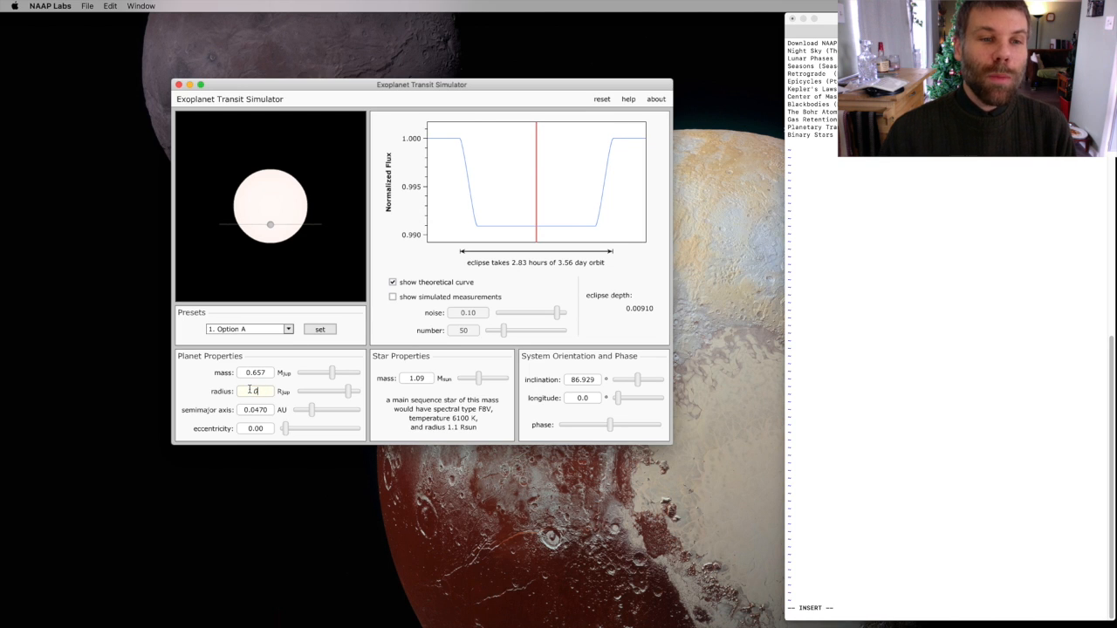
{"action": "type", "text": "0.110"}
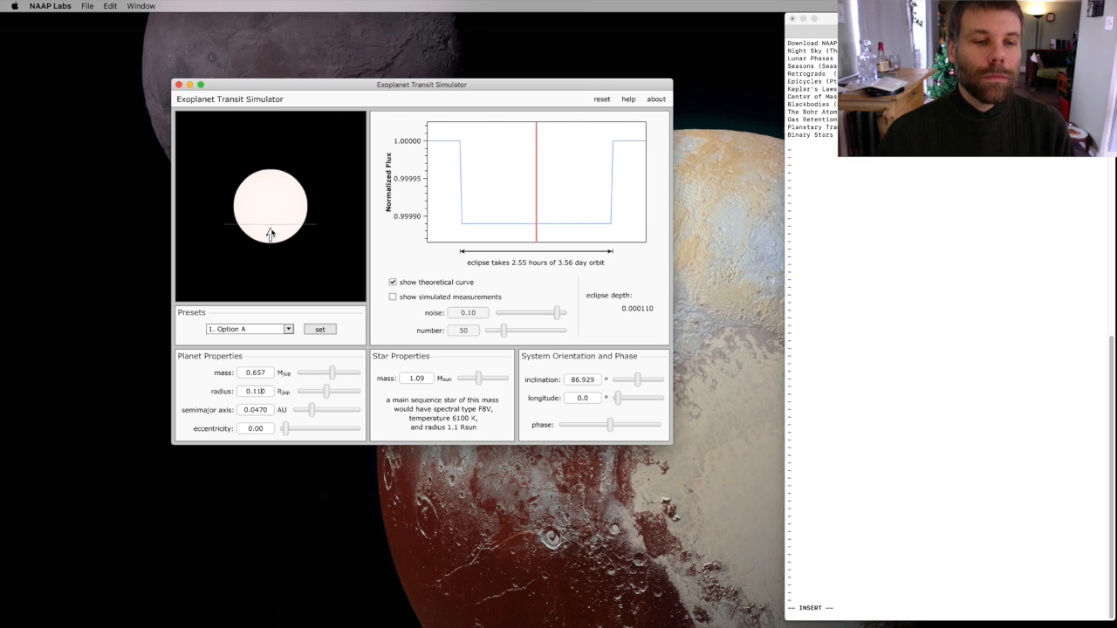
{"action": "mouse_move", "coordinate": [255, 265]}
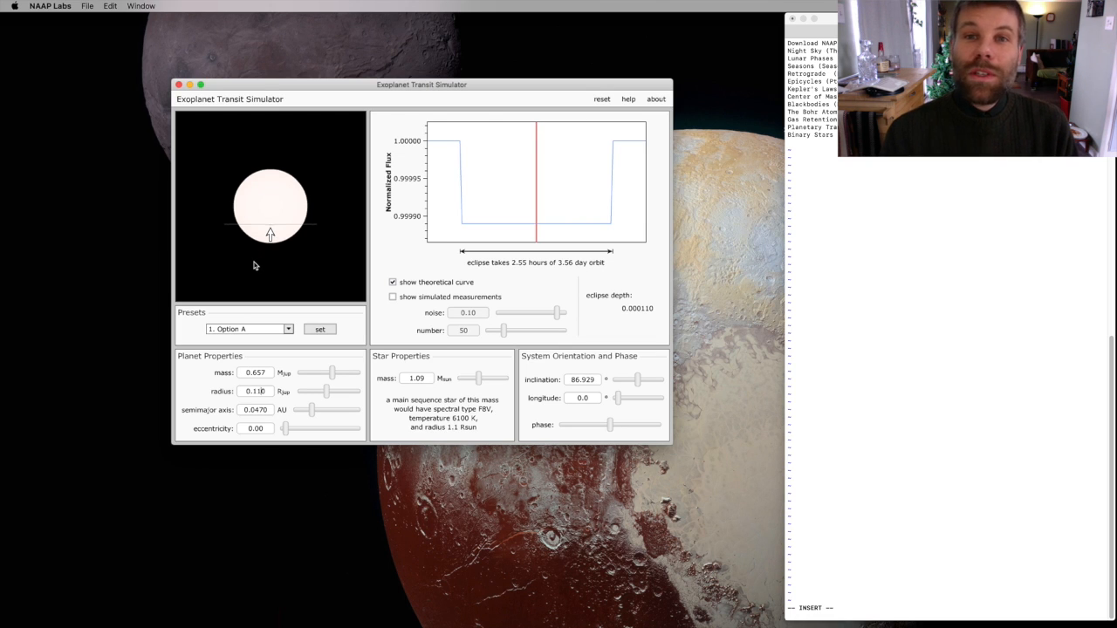